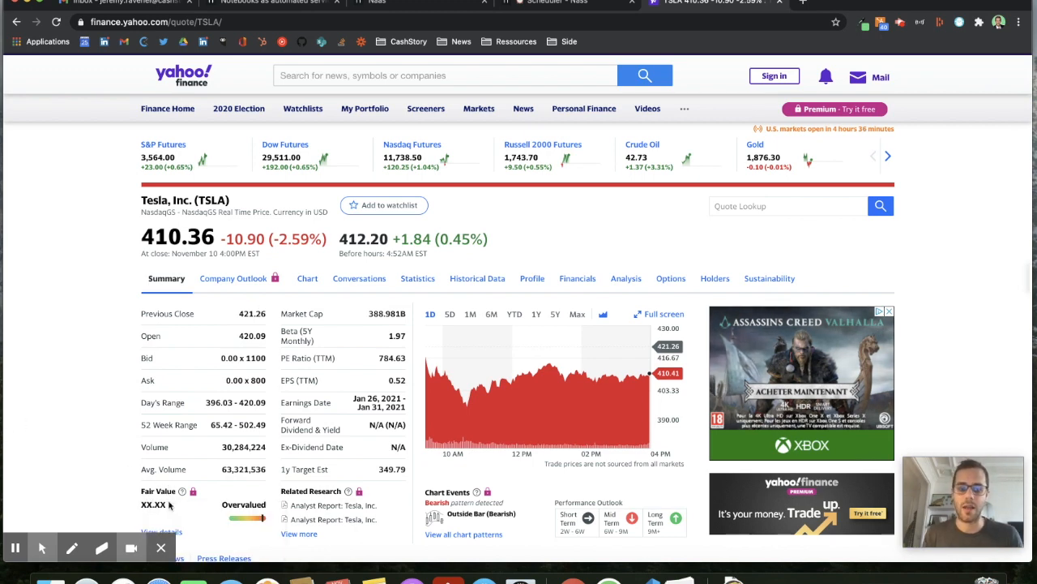
# - Find the Tesla link in the reminder email content and open the Tesla stock page
pyautogui.scroll(-3)
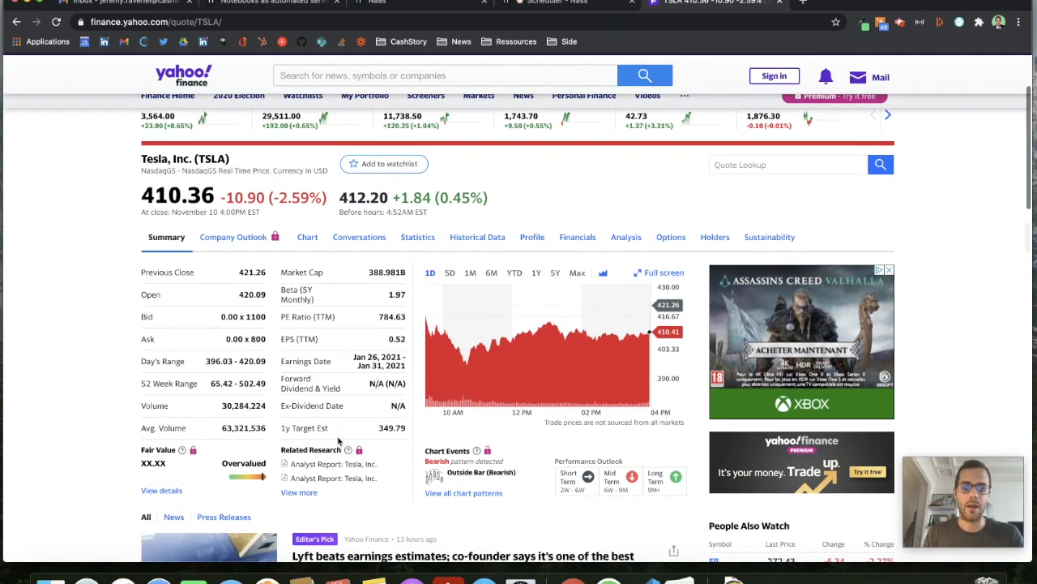
pyautogui.scroll(-3)
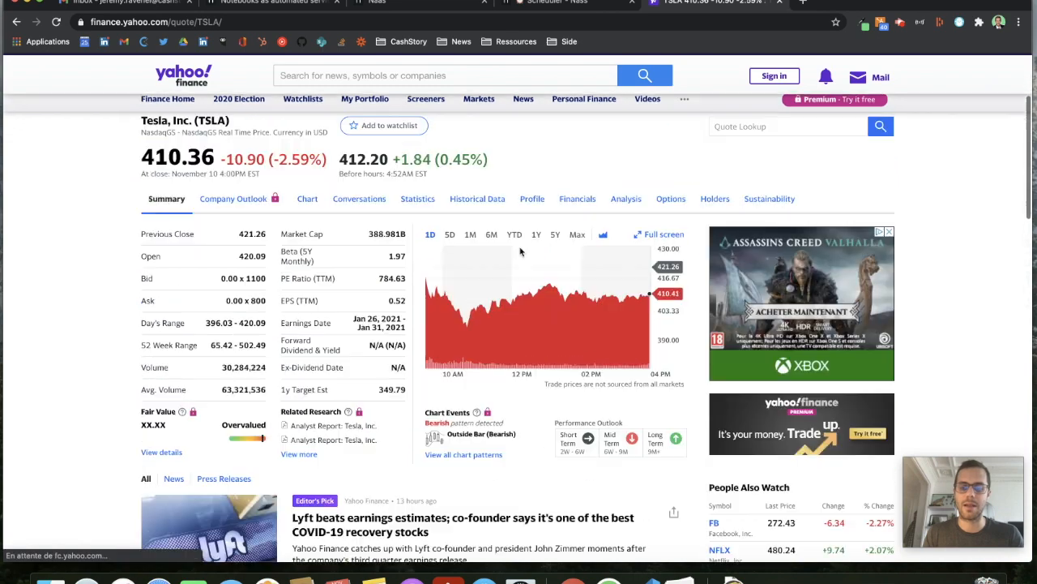
pyautogui.scroll(-3)
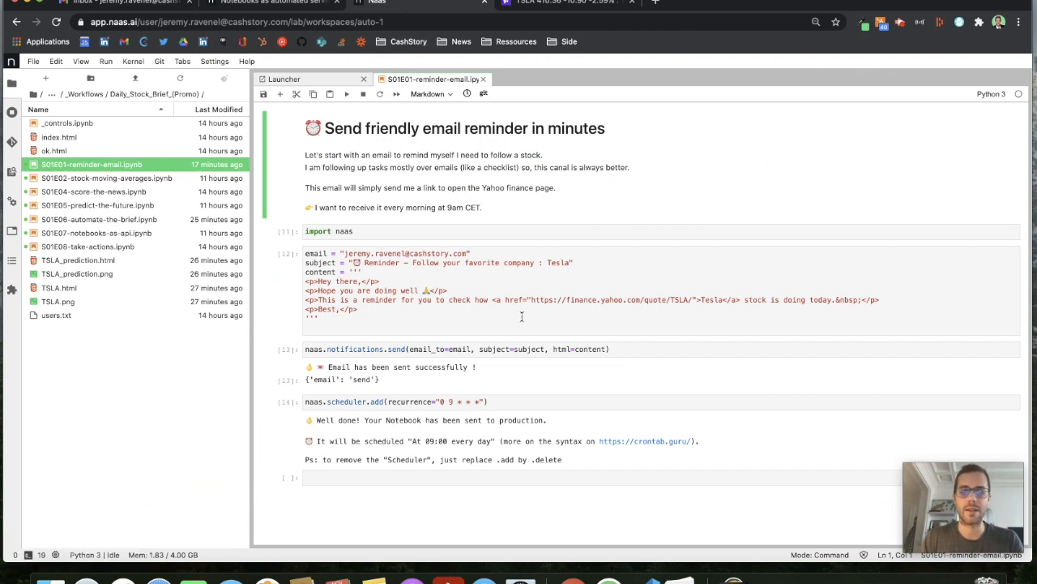
pyautogui.moveTo(405, 173)
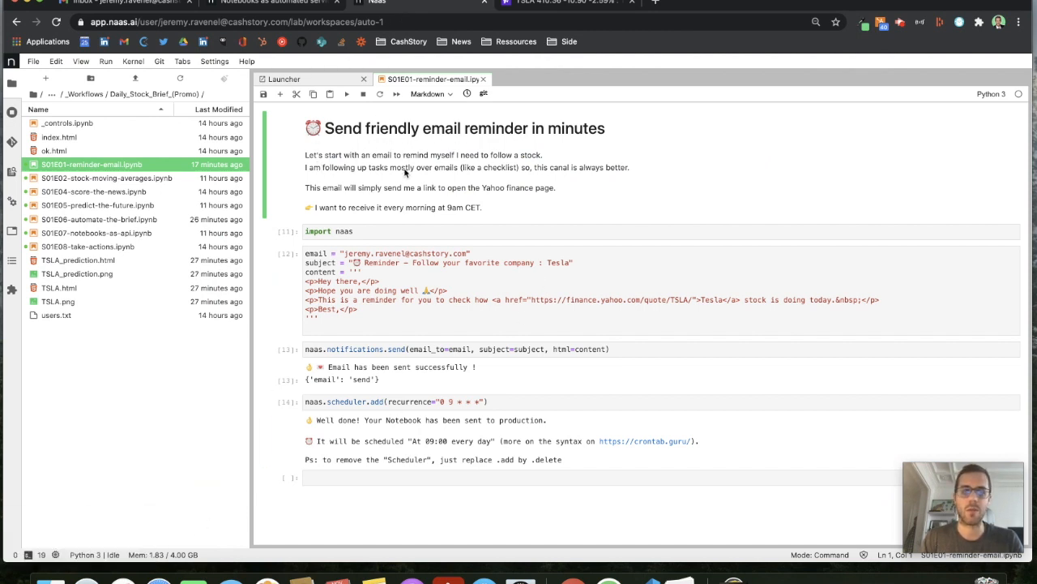
pyautogui.click(328, 231)
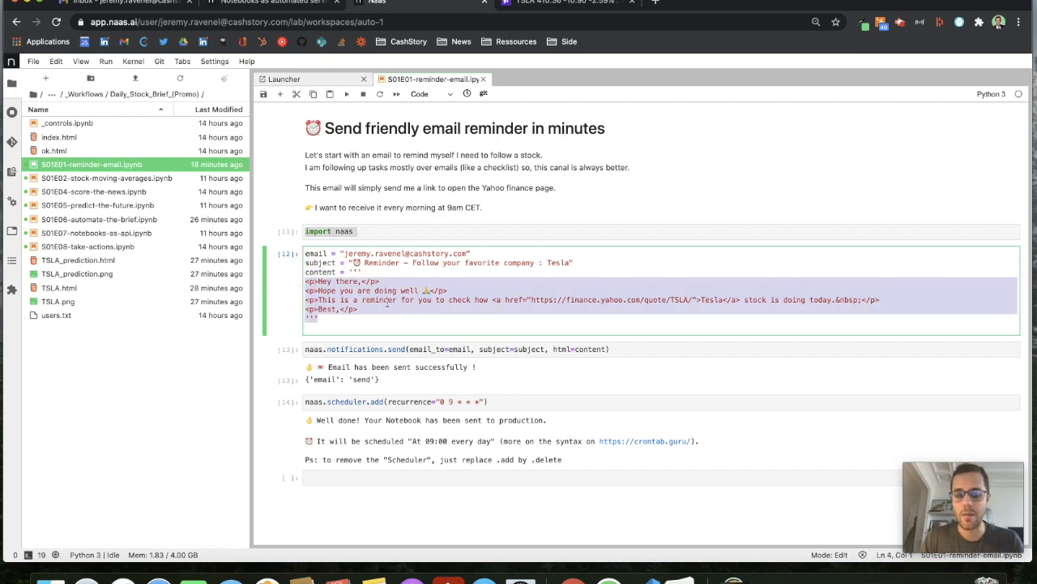
pyautogui.scroll(-3)
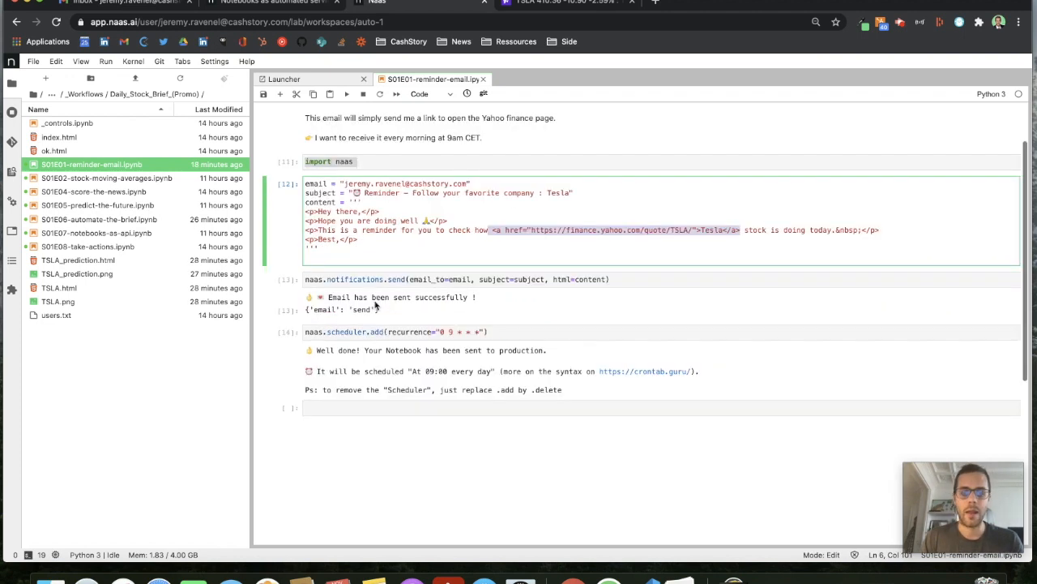
pyautogui.doubleClick(355, 279)
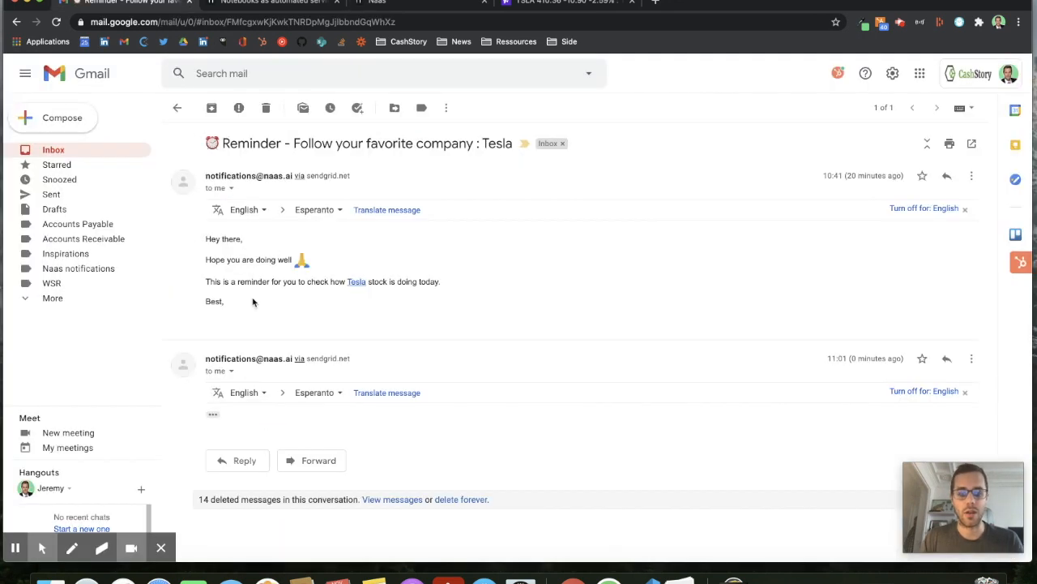
pyautogui.moveTo(357, 288)
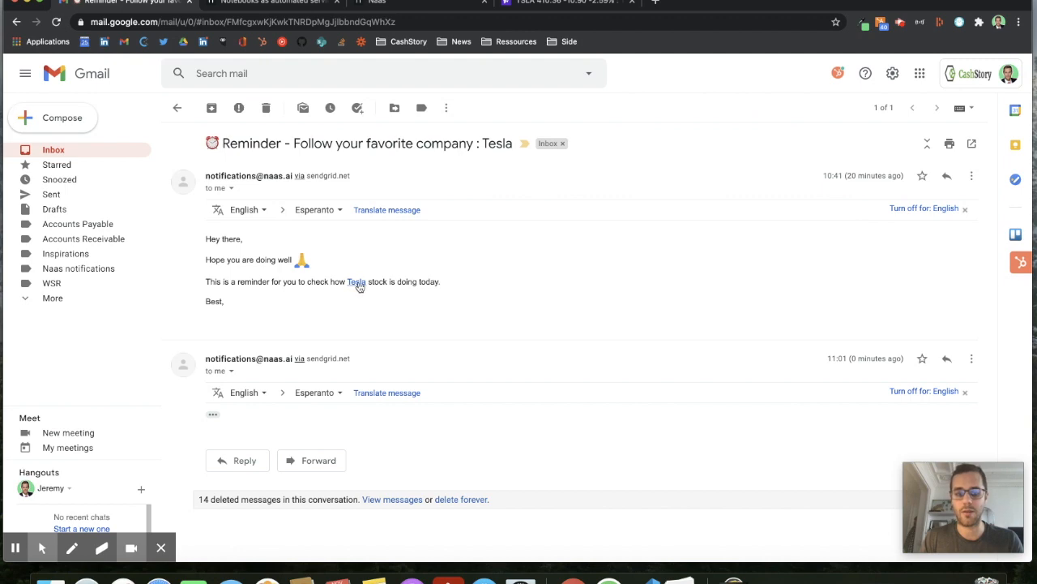
pyautogui.click(356, 281)
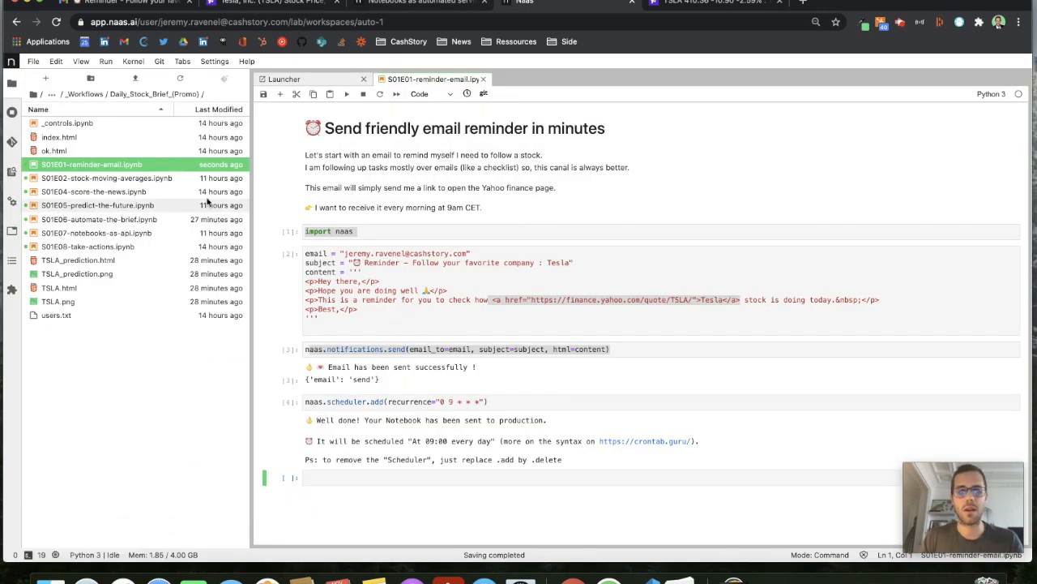
pyautogui.moveTo(106, 177)
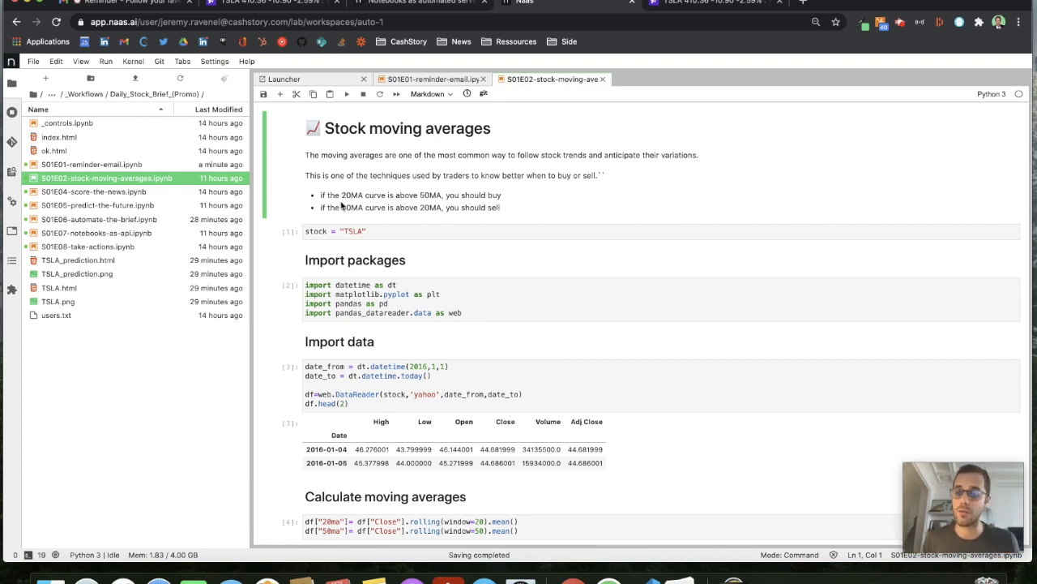
# - Scroll from the TSLA ticker cell down to the chart with 20- and 50-day averages
pyautogui.click(391, 231)
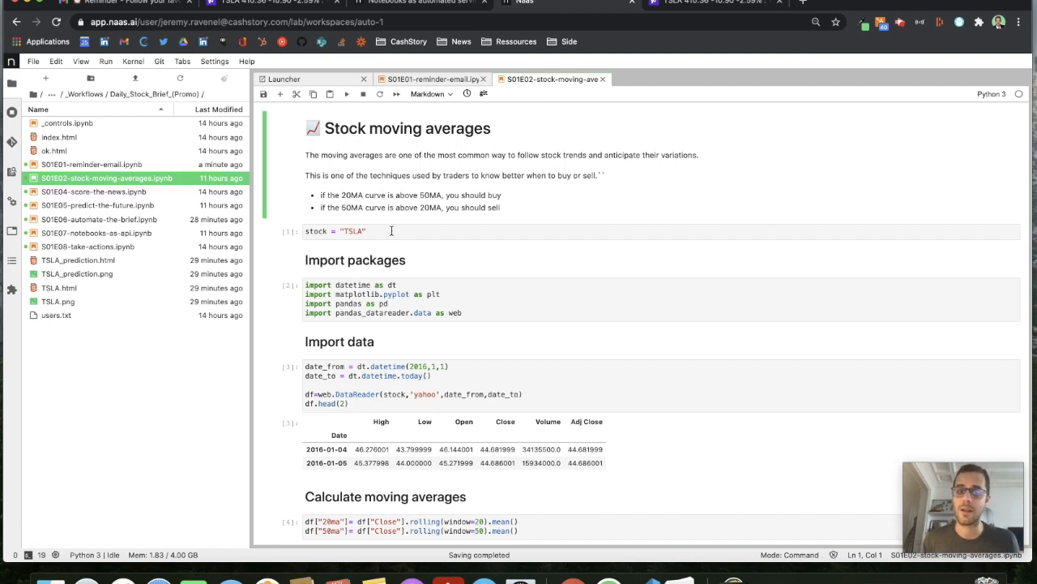
pyautogui.scroll(-3)
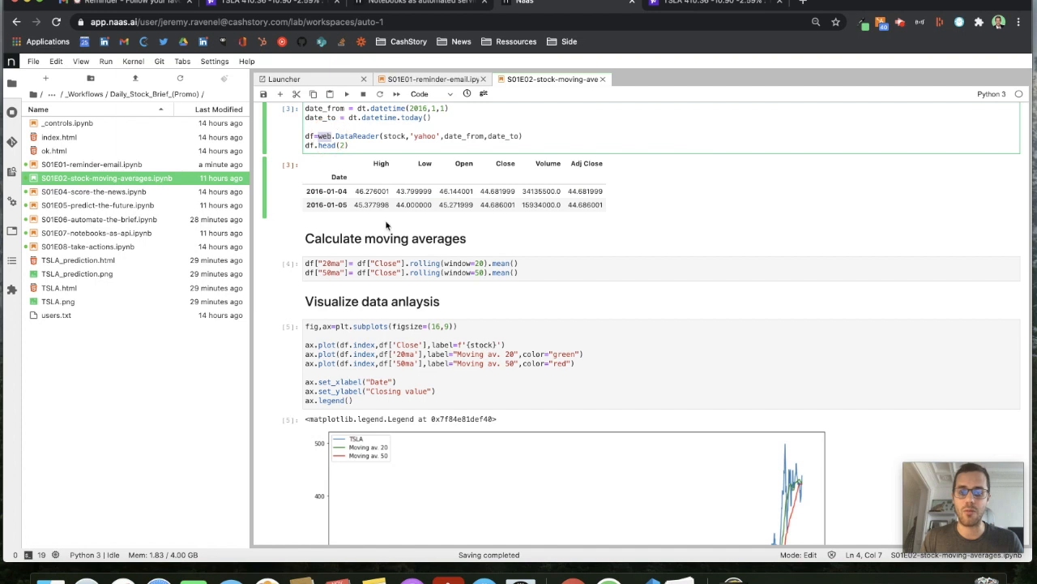
pyautogui.scroll(-3)
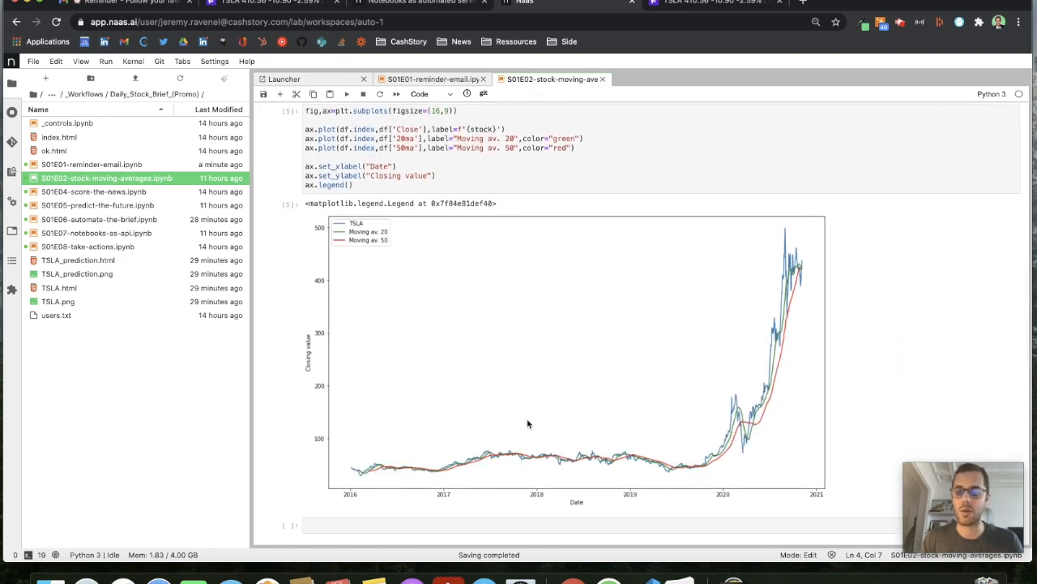
pyautogui.moveTo(744, 445)
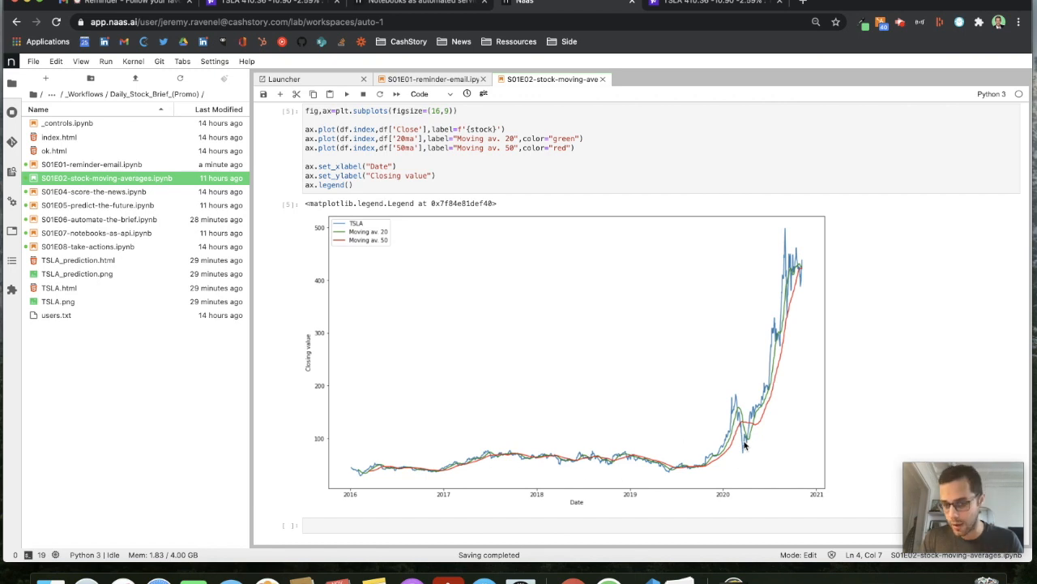
pyautogui.moveTo(737, 417)
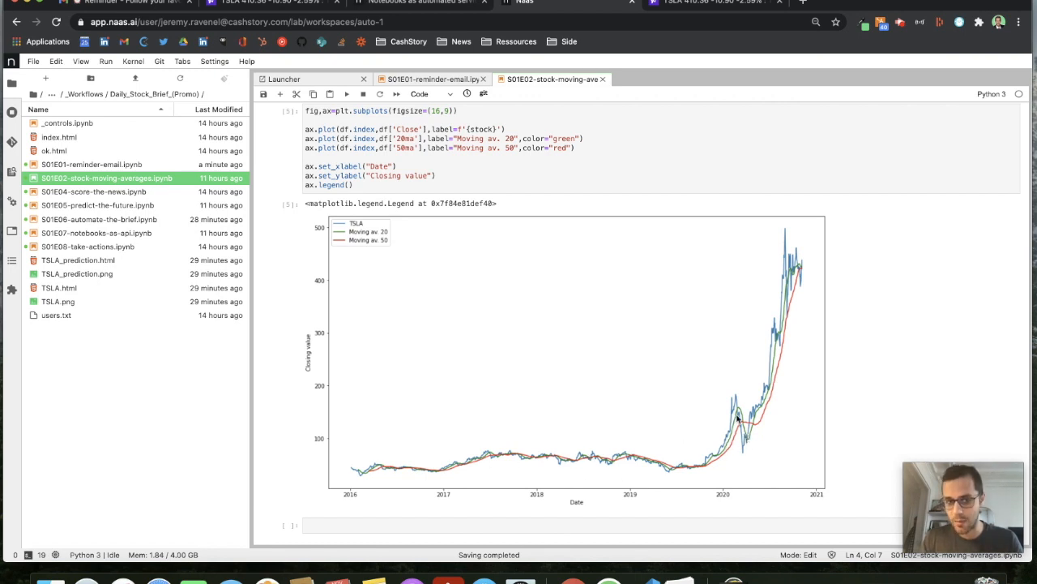
pyautogui.moveTo(746, 402)
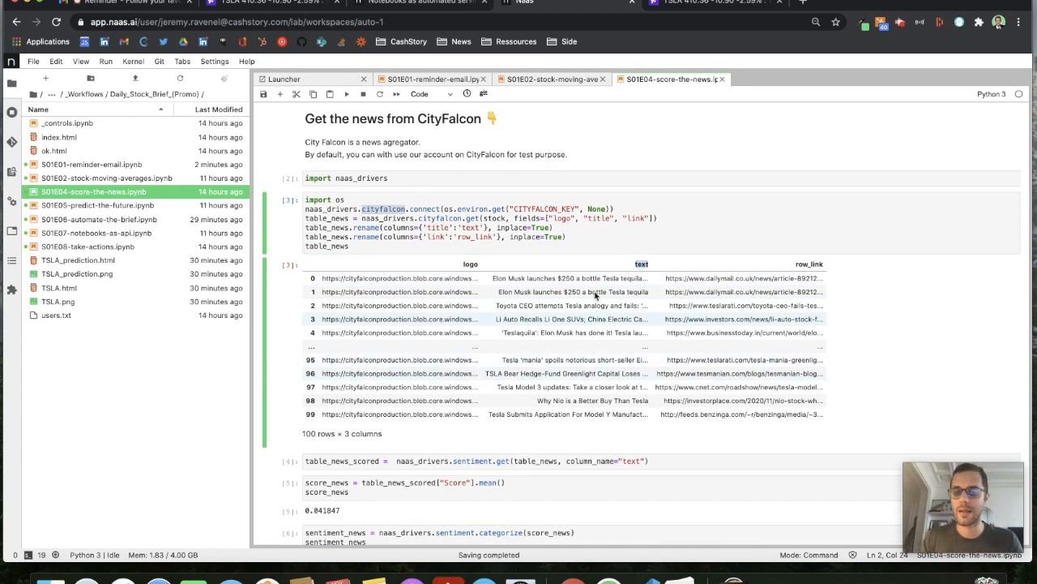
# - Scroll down to the table of 100 scored CityFalcon Tesla headlines
pyautogui.scroll(-3)
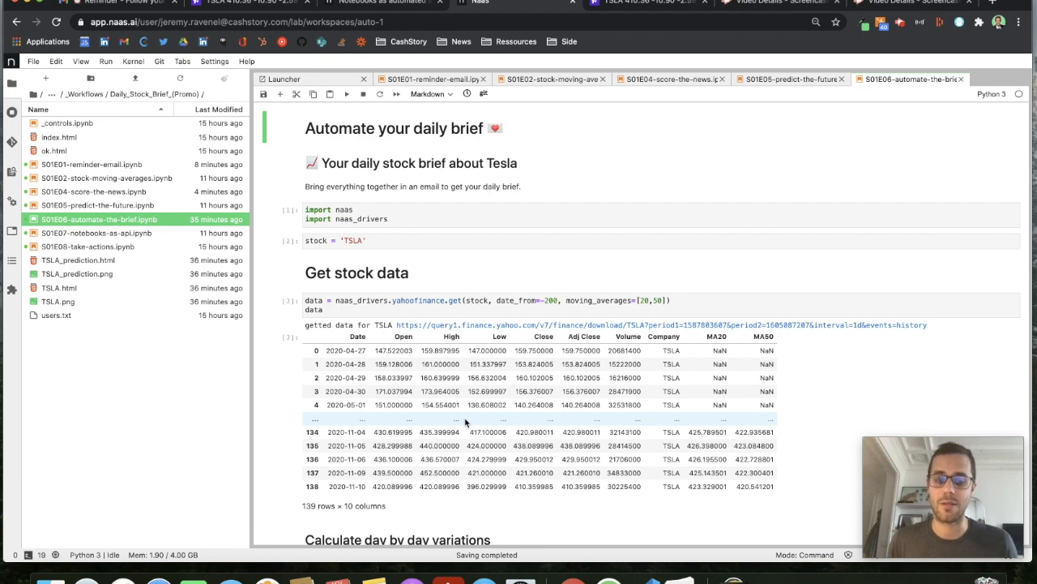
pyautogui.moveTo(477, 329)
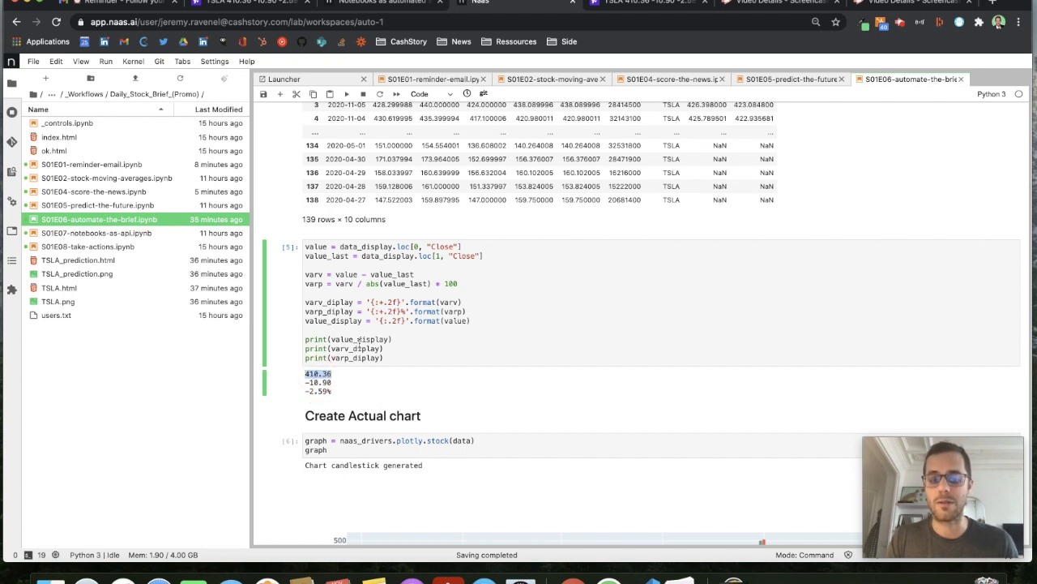
# - Check the printed TSLA closing price 410.36 and scroll through the regenerated chart outputs
pyautogui.click(365, 339)
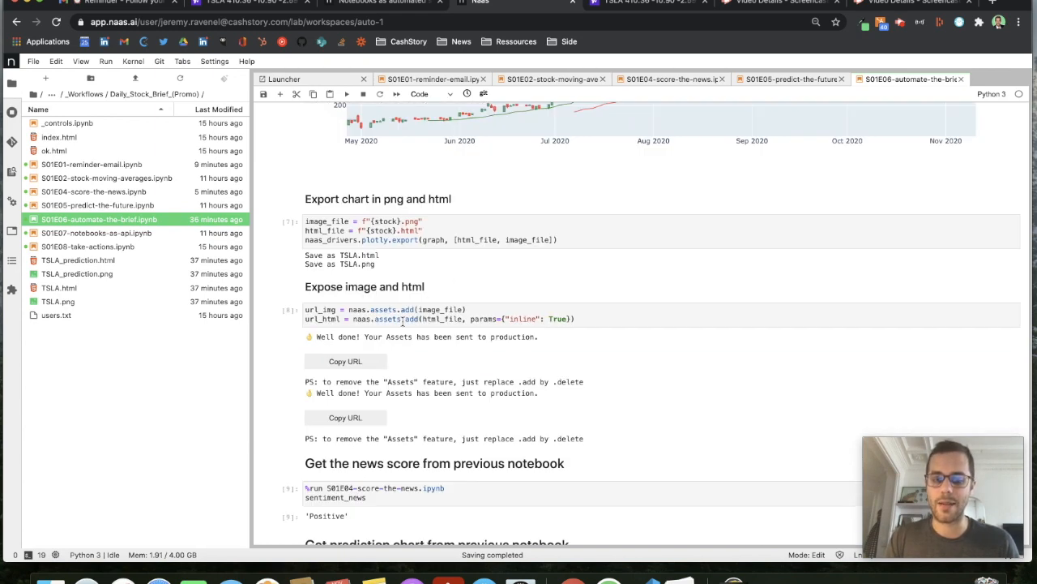
pyautogui.moveTo(472, 370)
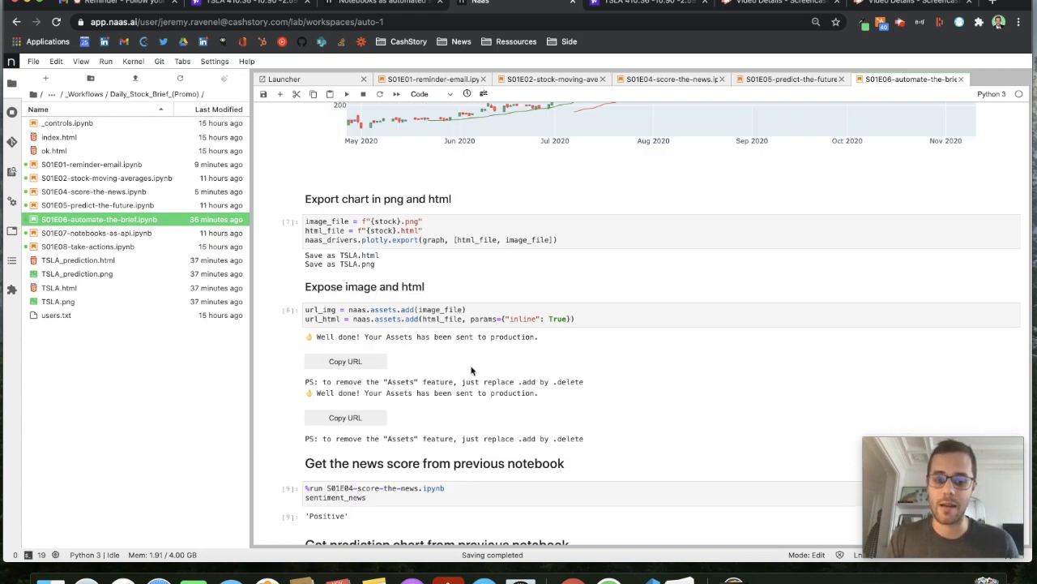
pyautogui.scroll(-3)
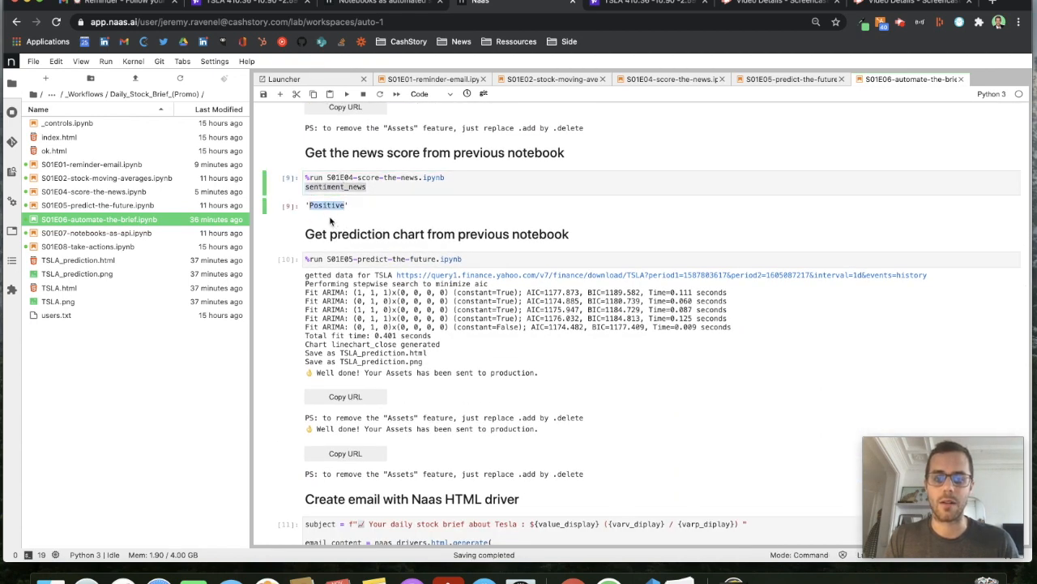
pyautogui.scroll(-3)
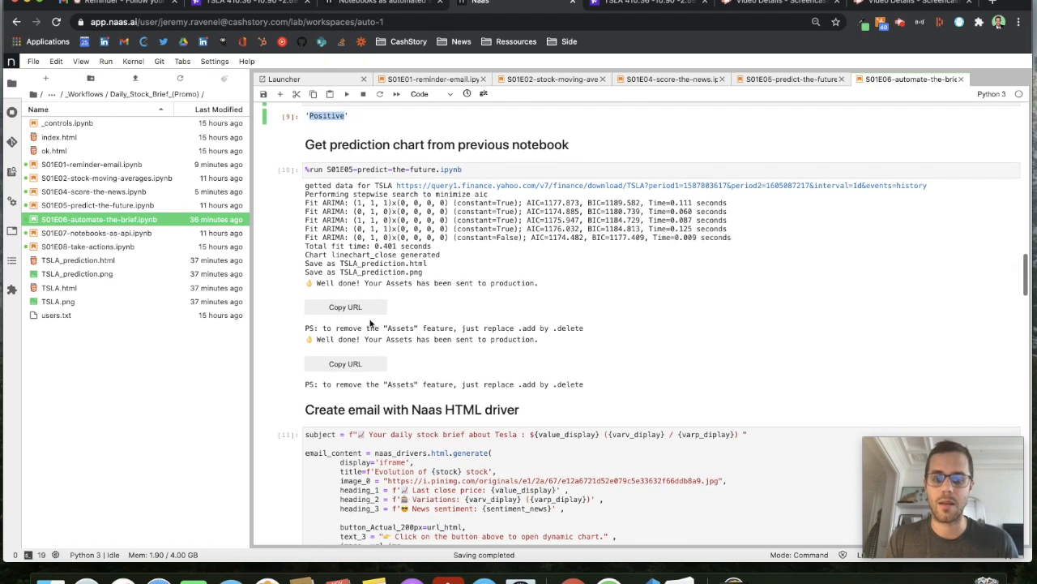
pyautogui.scroll(-3)
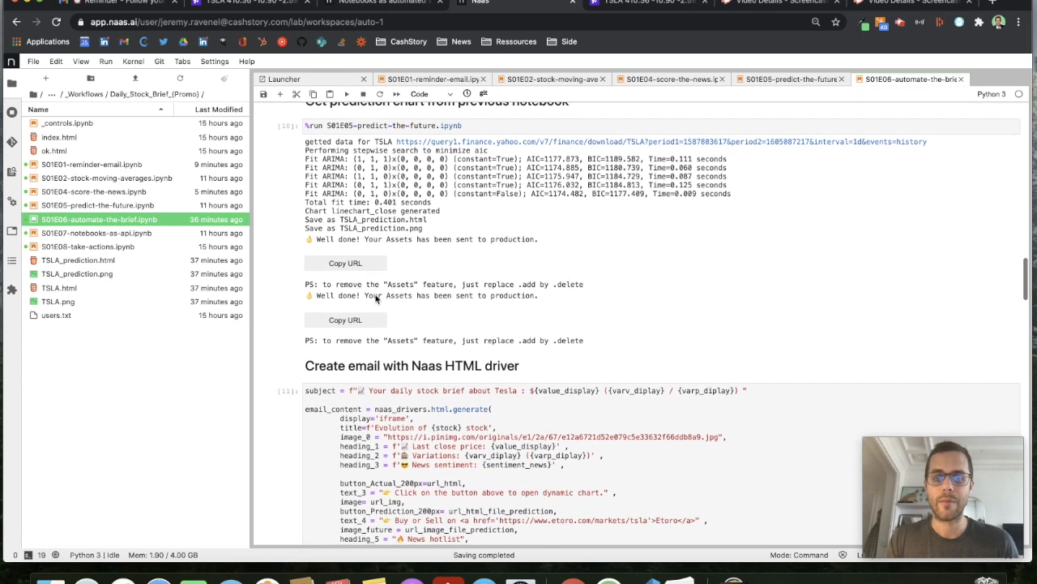
pyautogui.scroll(-3)
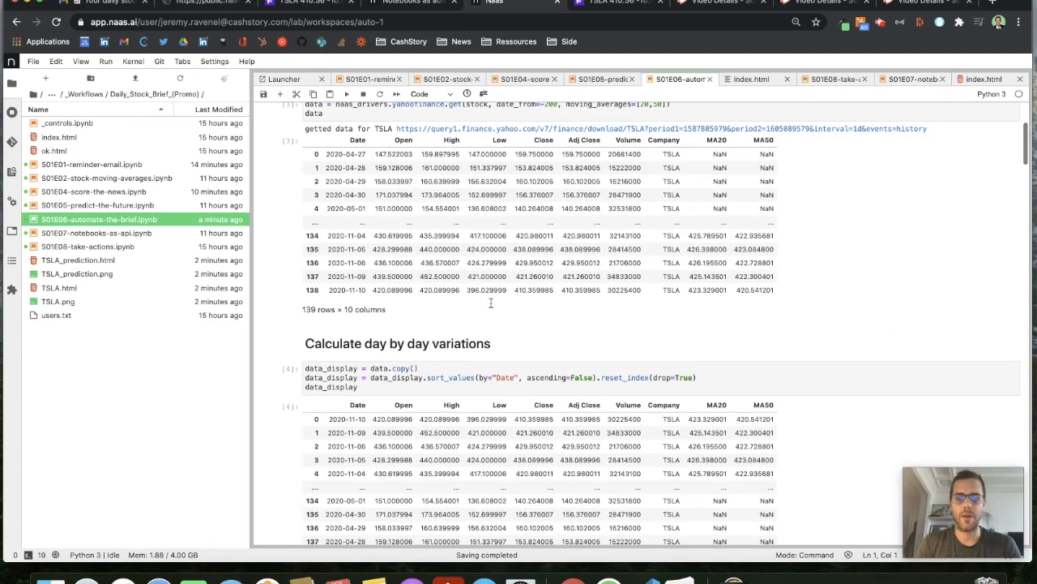
pyautogui.scroll(-3)
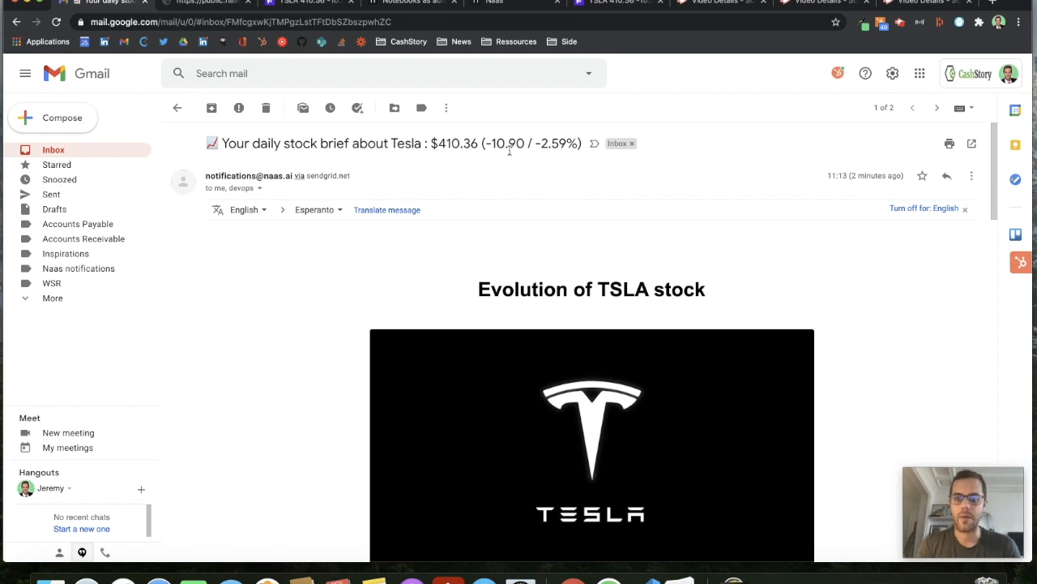
# - Scroll through the brief's price, variation and sentiment, then open the interactive prediction chart
pyautogui.scroll(-3)
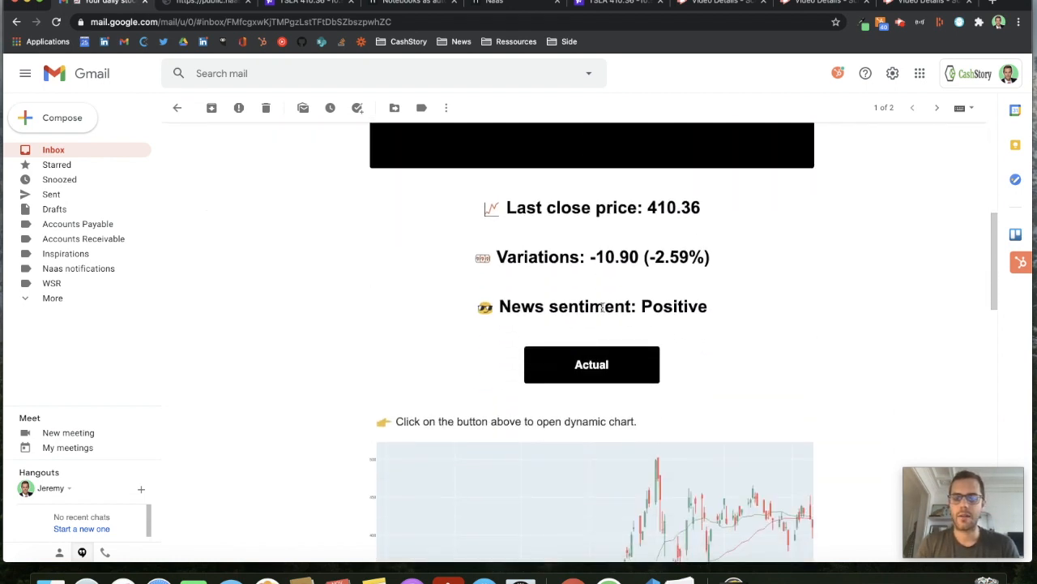
pyautogui.scroll(-3)
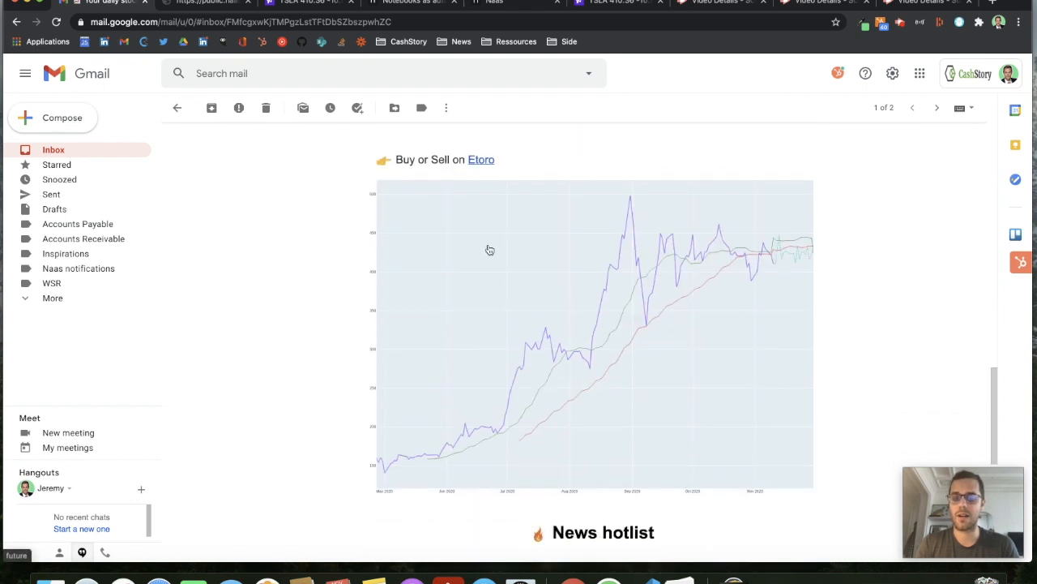
pyautogui.click(481, 159)
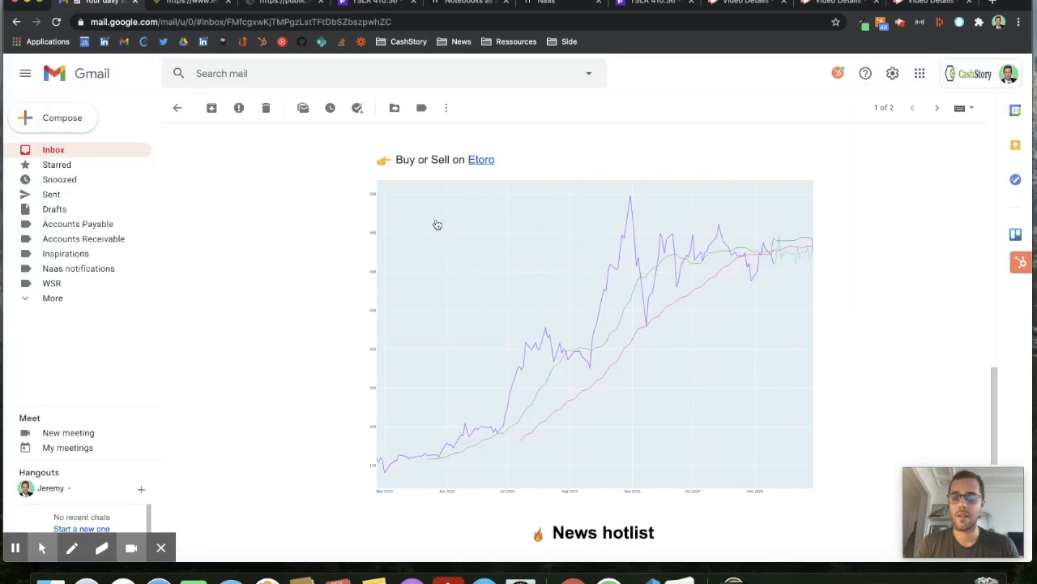
pyautogui.scroll(-3)
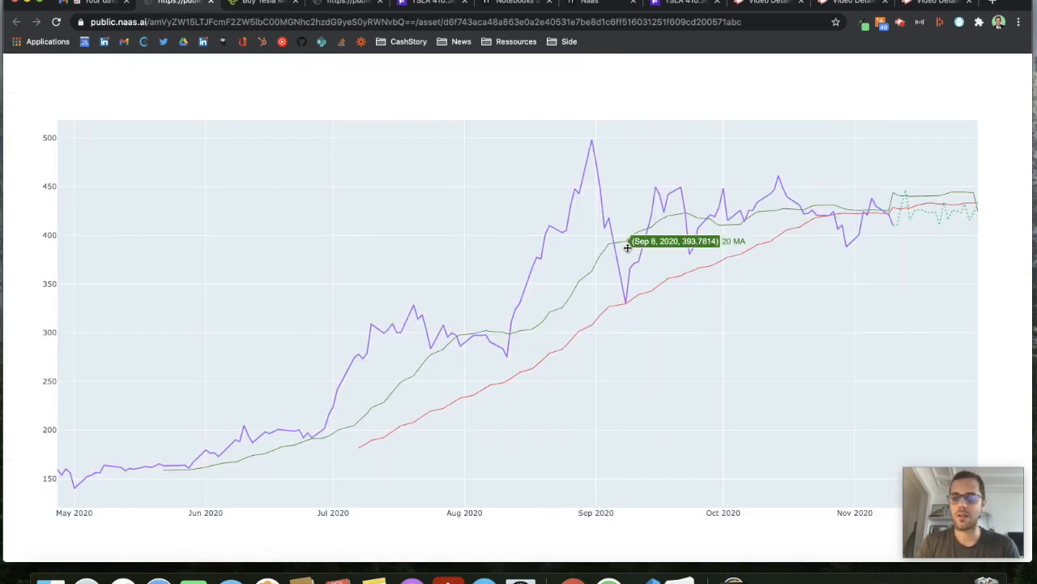
pyautogui.moveTo(942, 212)
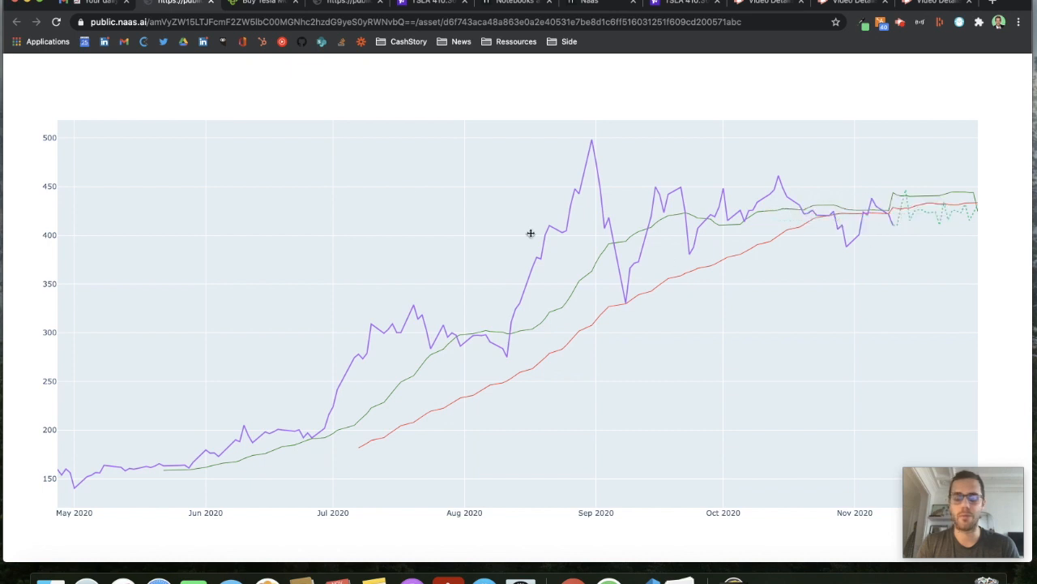
# - Return to the Tesla brief email tab and scroll back up
pyautogui.click(97, 2)
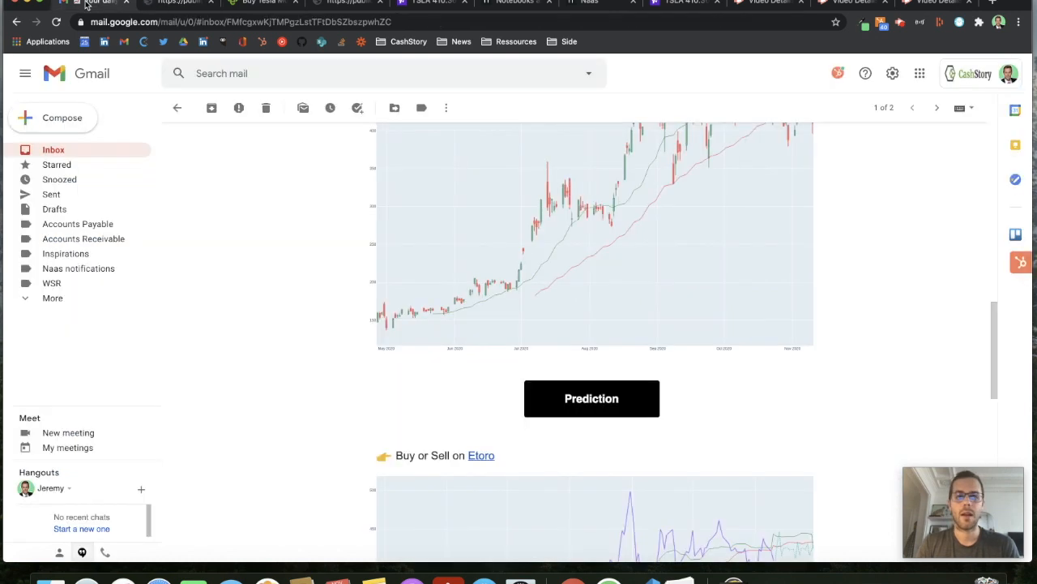
pyautogui.scroll(3)
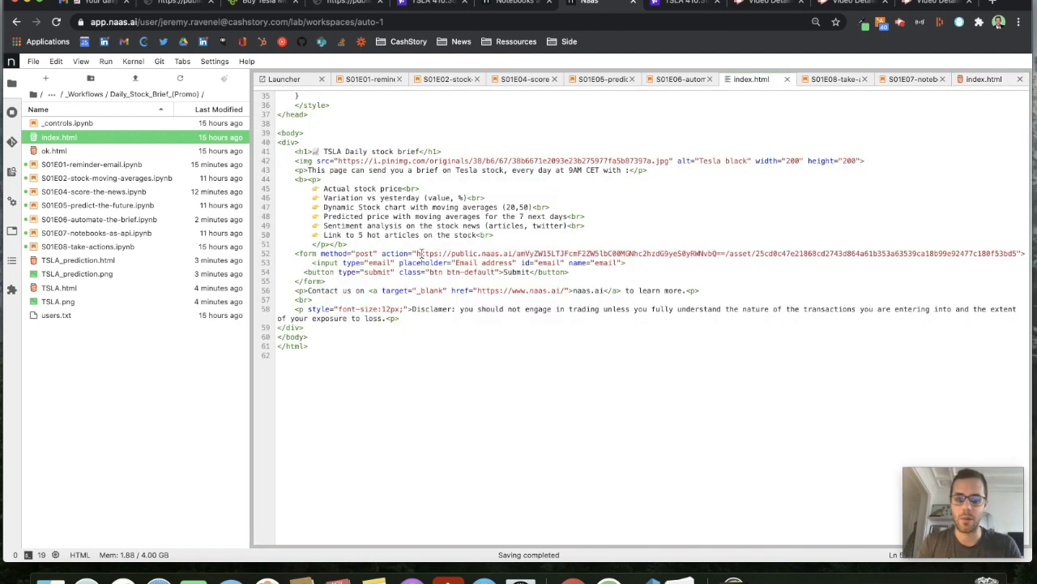
# - Switch to the notebooks-as-API notebook, then open the take-actions notebook
pyautogui.click(908, 79)
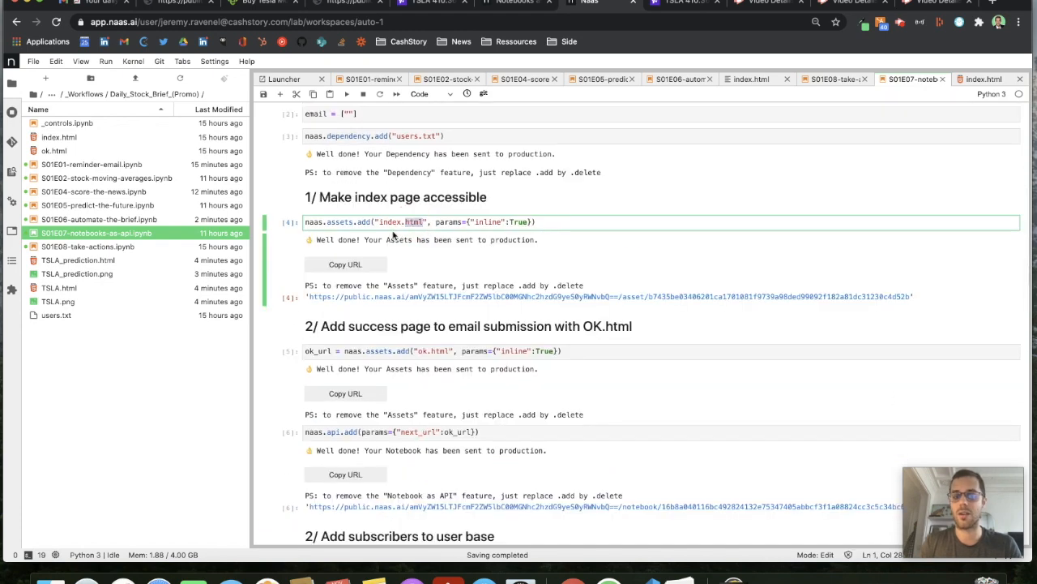
pyautogui.moveTo(408, 296)
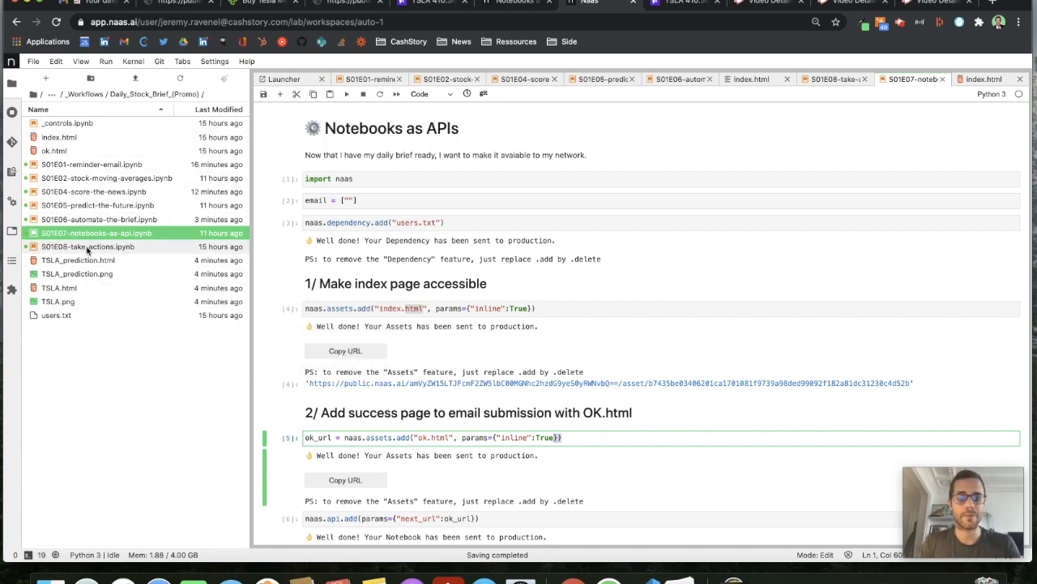
pyautogui.click(88, 247)
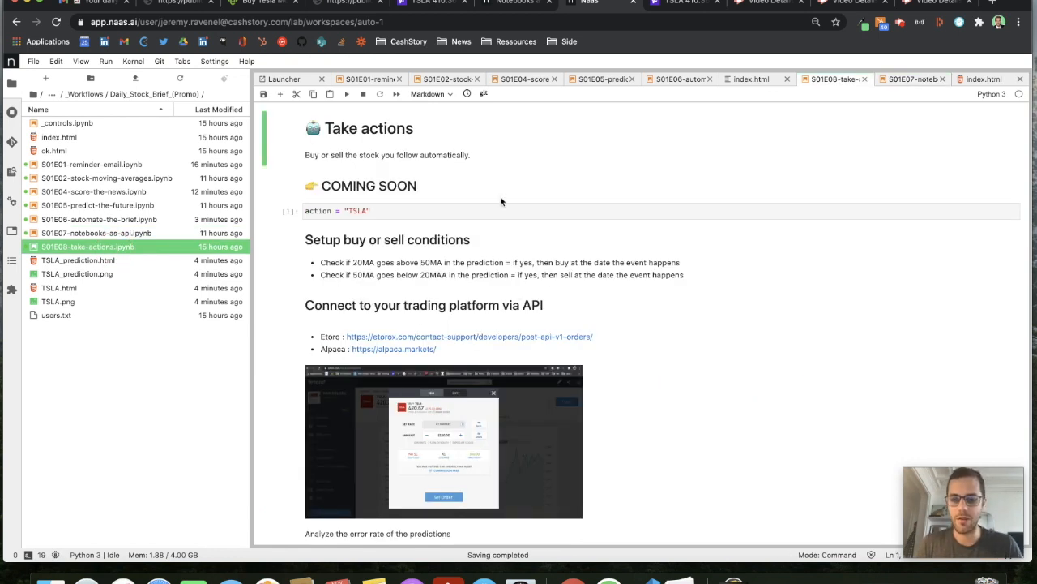
pyautogui.moveTo(408, 344)
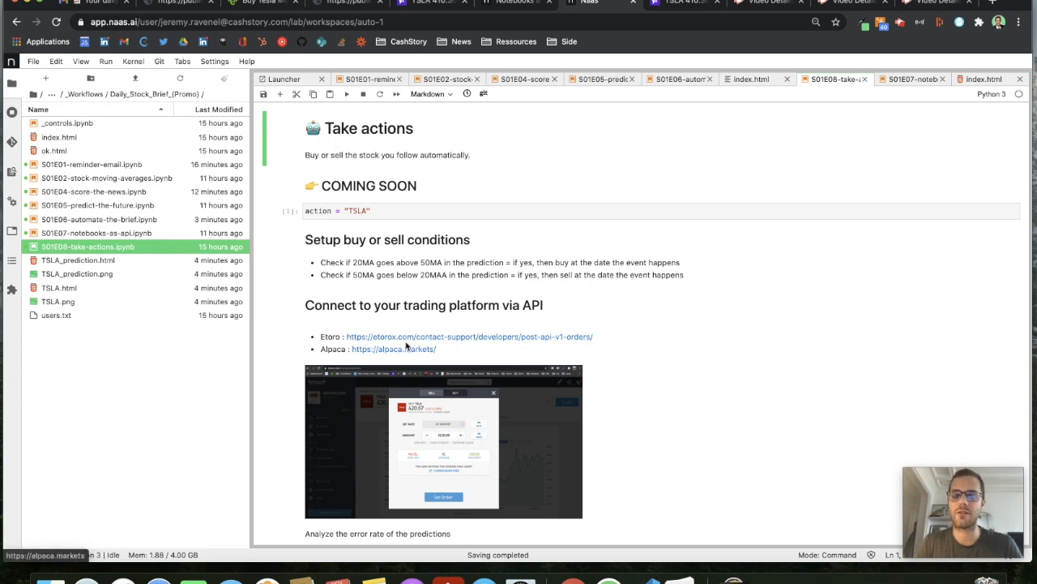
# - Open the saved TSLA_prediction.html chart with its moving-average forecast
pyautogui.doubleClick(77, 259)
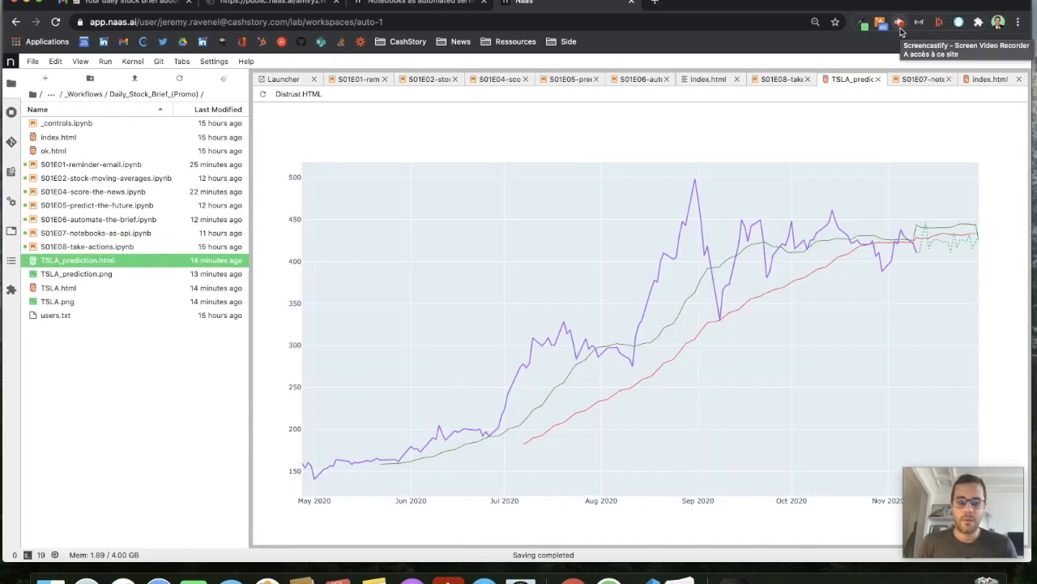